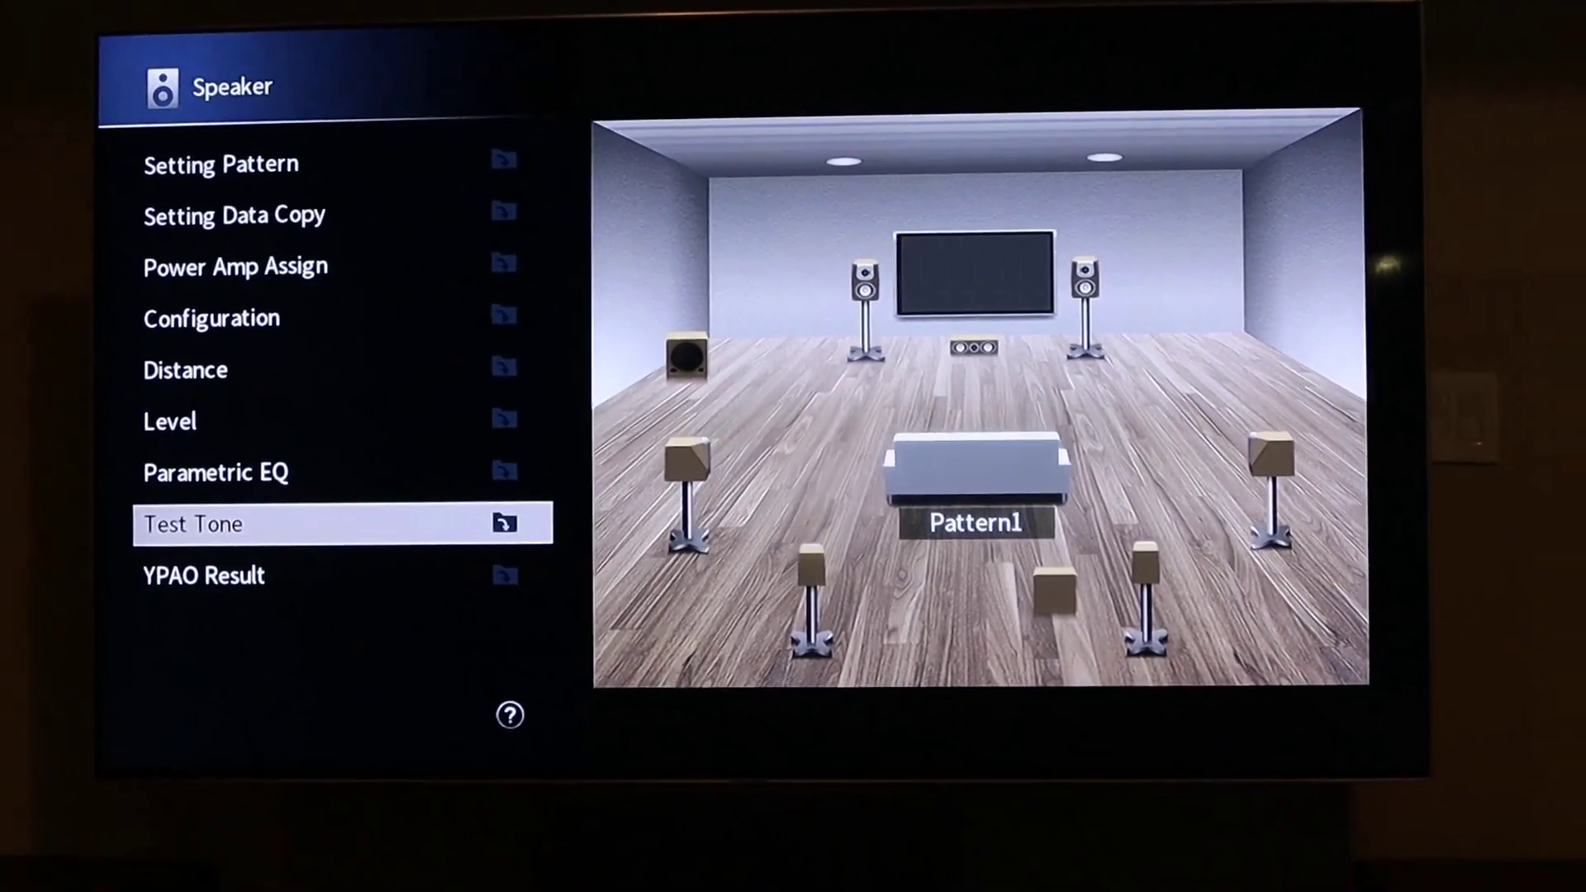
Select Test Tone in the Speaker menu to show its screen, currently Off for Pattern1
left_click(192, 525)
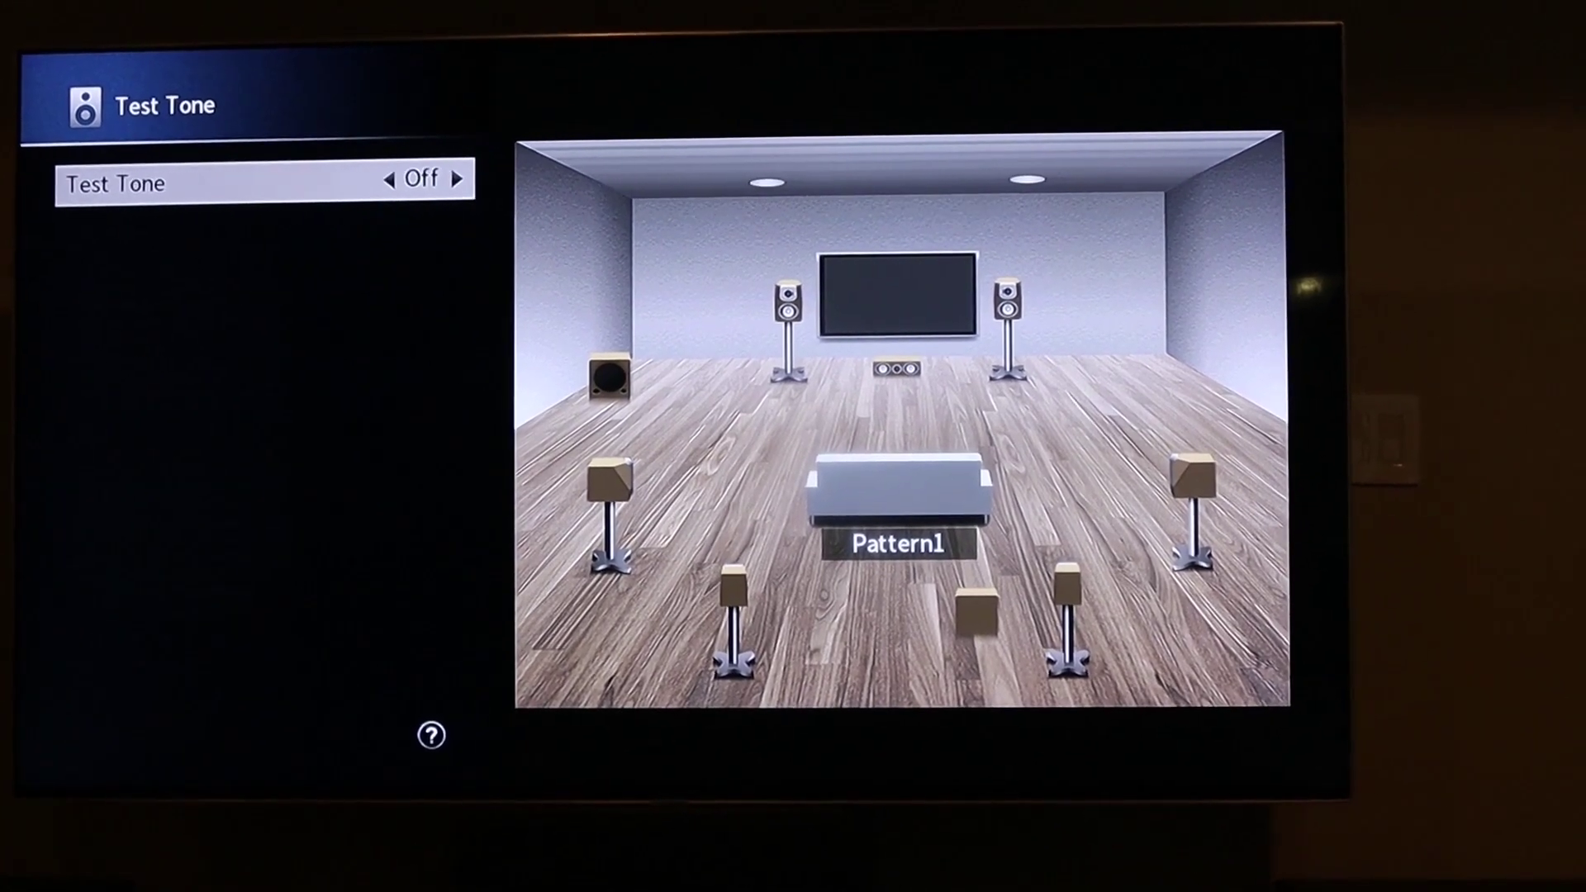